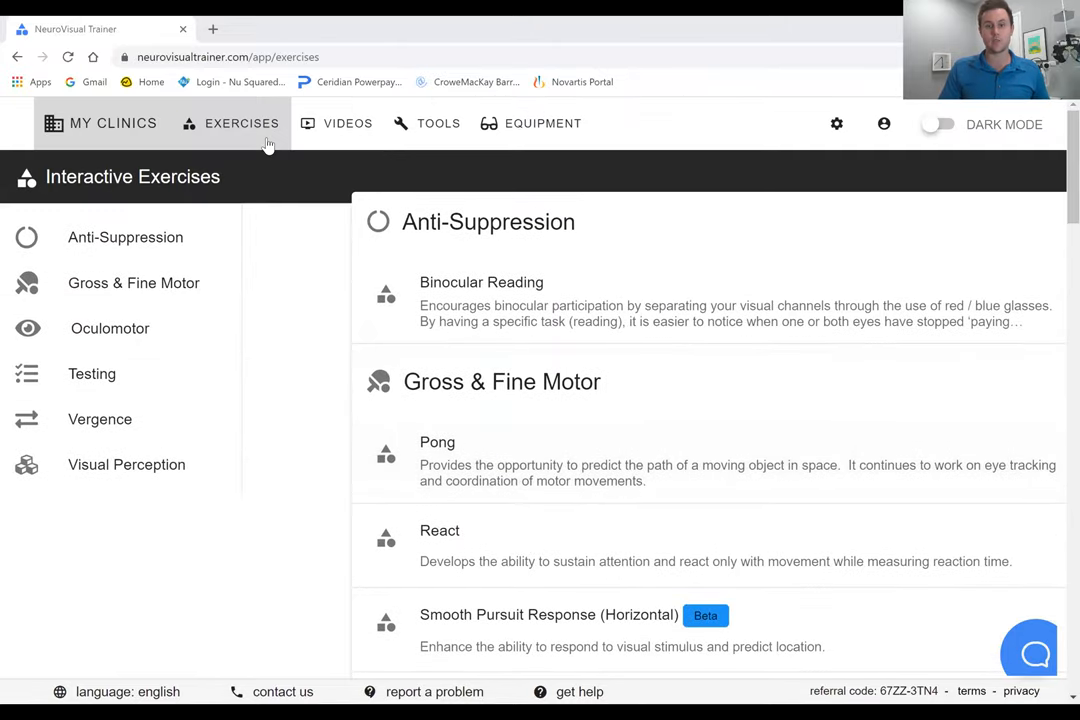
# Step: Scroll the Interactive Exercises list down to the Oculomotor section
pyautogui.scroll(-3)
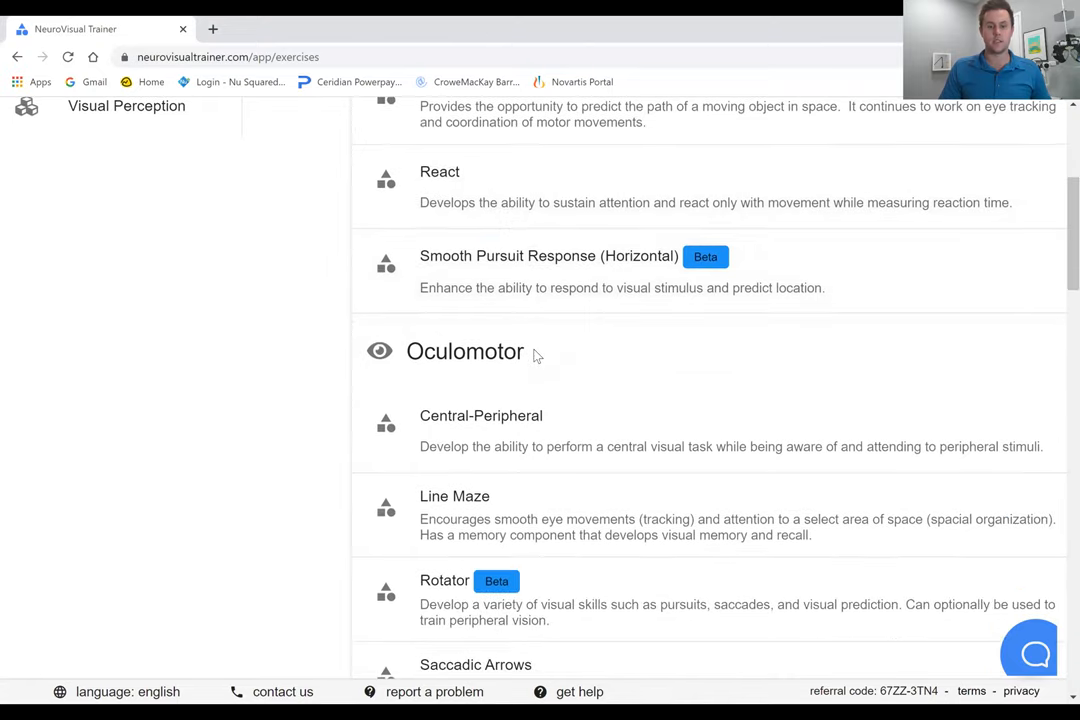
# Step: Bring up Rotator's settings and keep the difficulty at Level 3
pyautogui.click(444, 580)
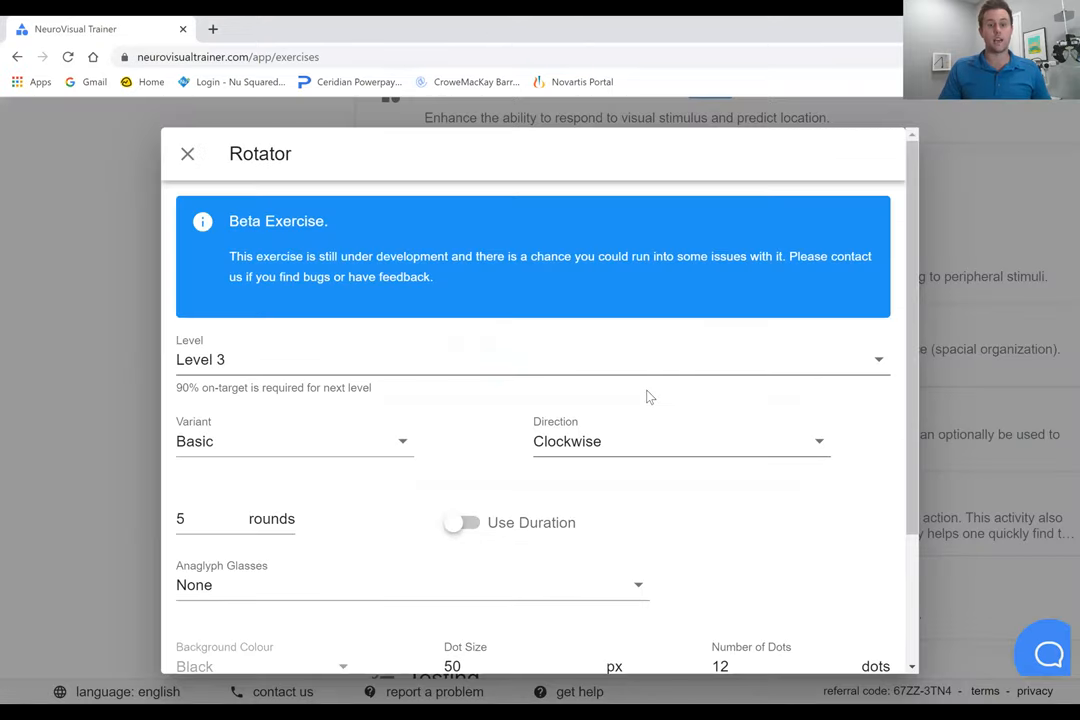
pyautogui.scroll(-3)
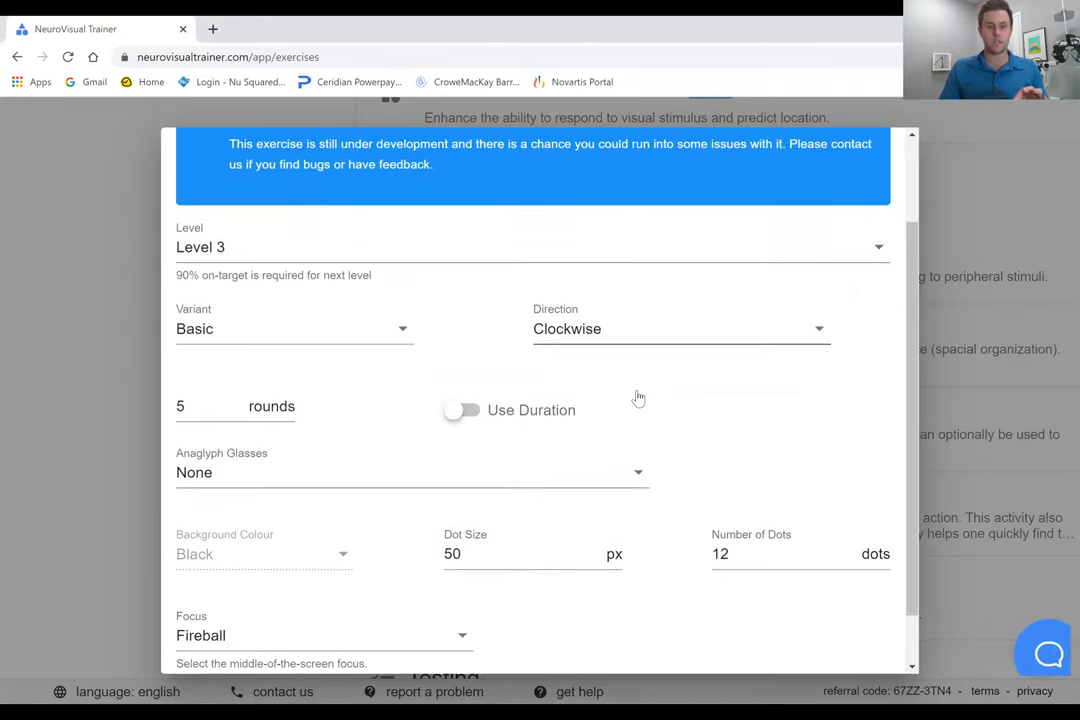
pyautogui.moveTo(600, 388)
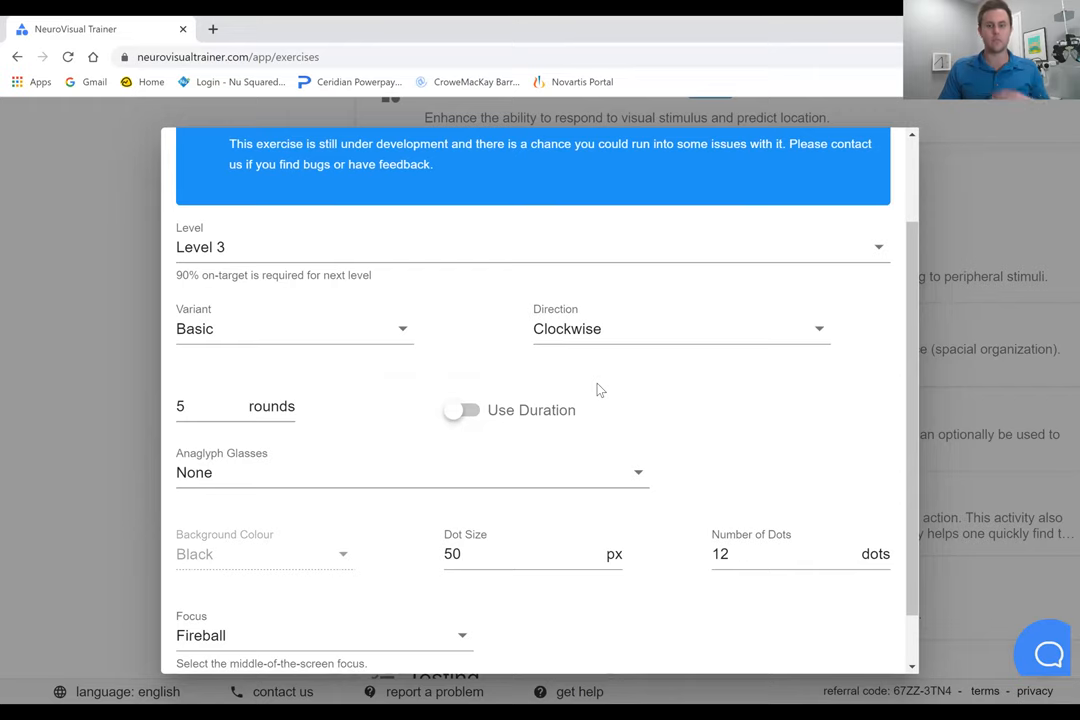
pyautogui.moveTo(592, 386)
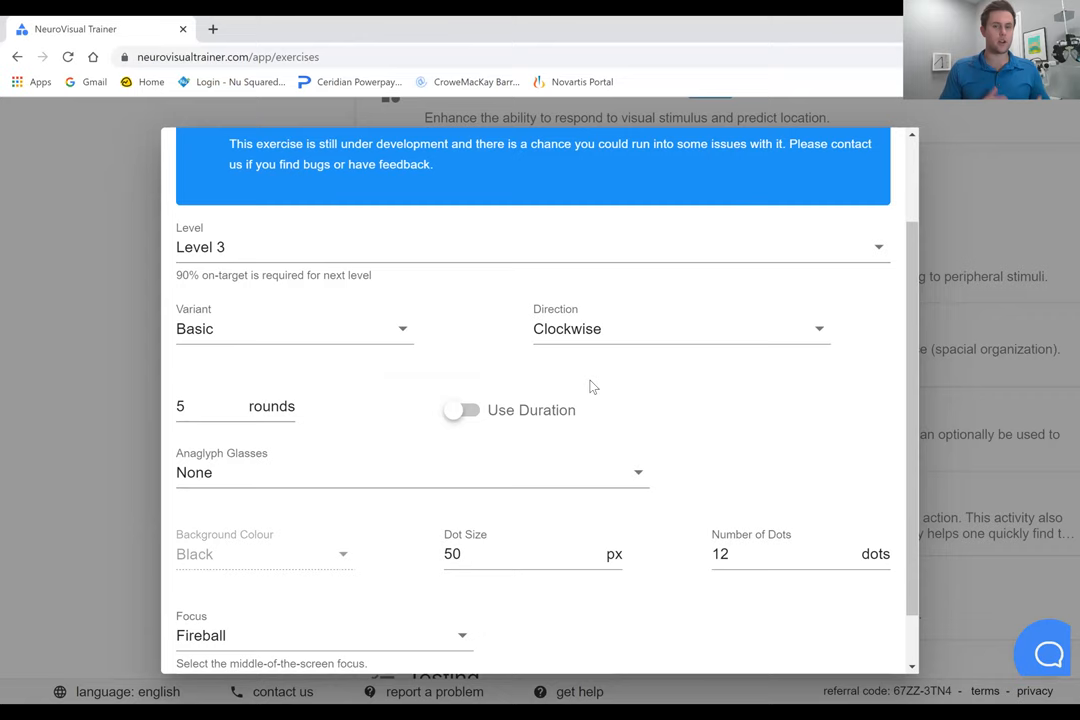
pyautogui.moveTo(360, 246)
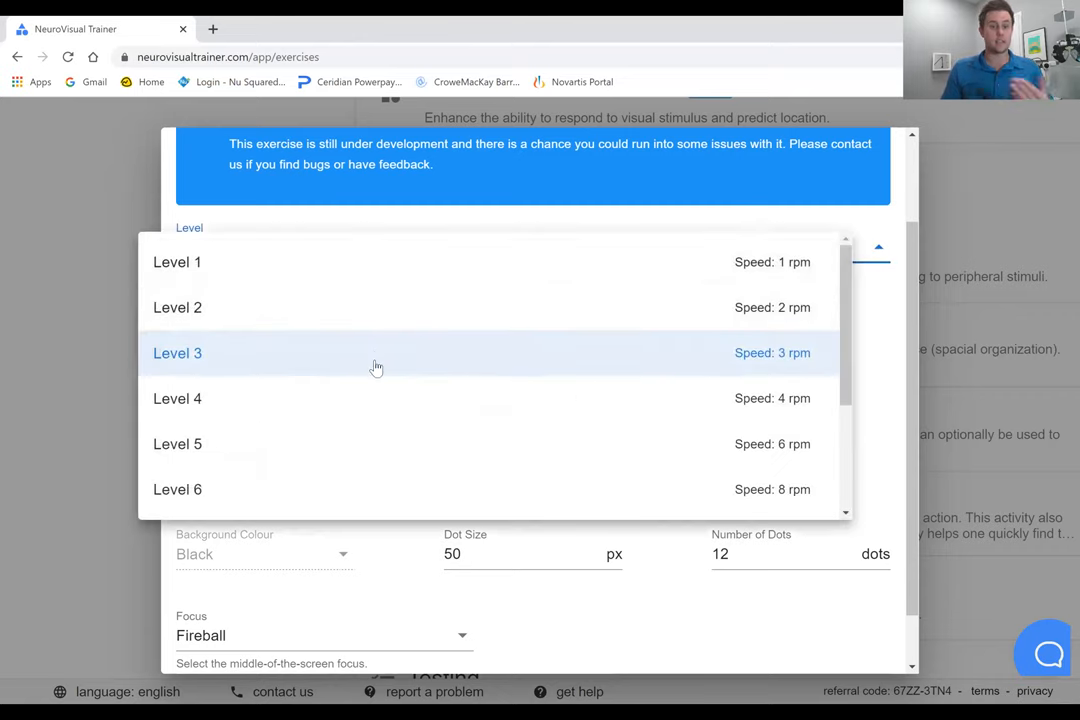
pyautogui.click(176, 352)
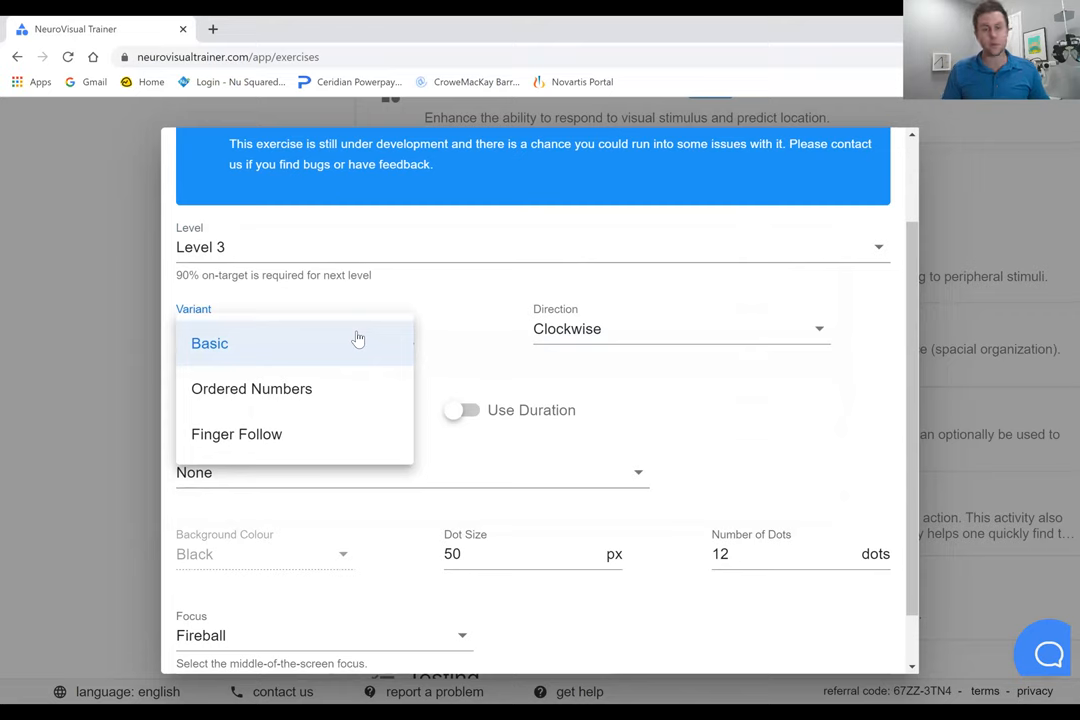
pyautogui.moveTo(344, 388)
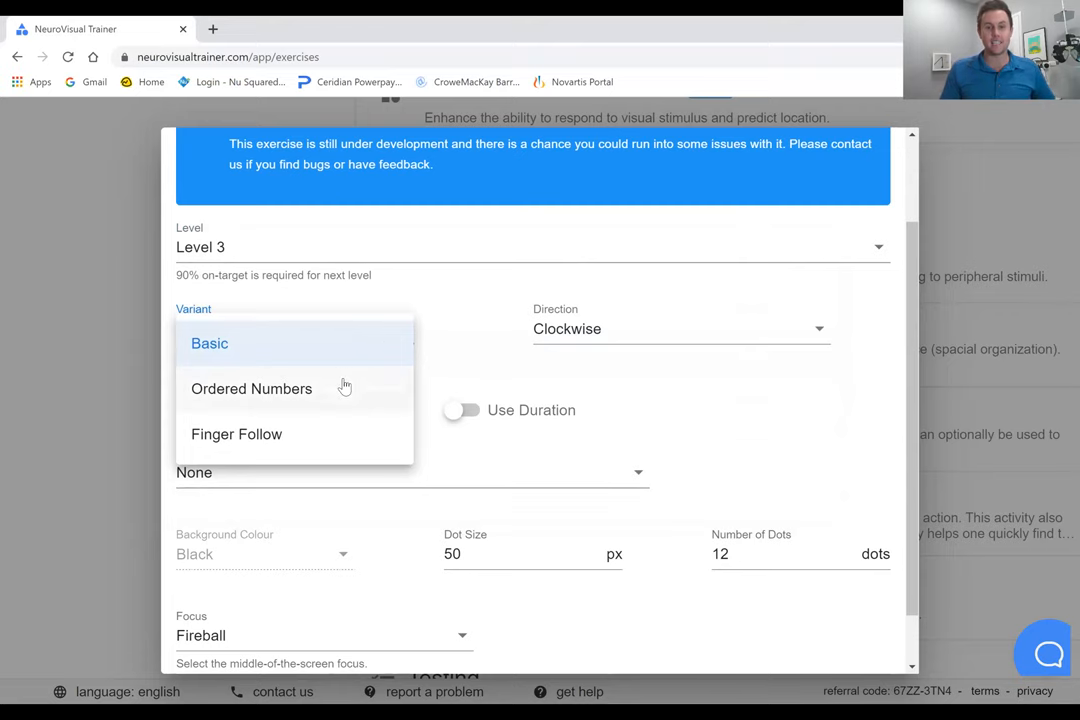
pyautogui.moveTo(322, 428)
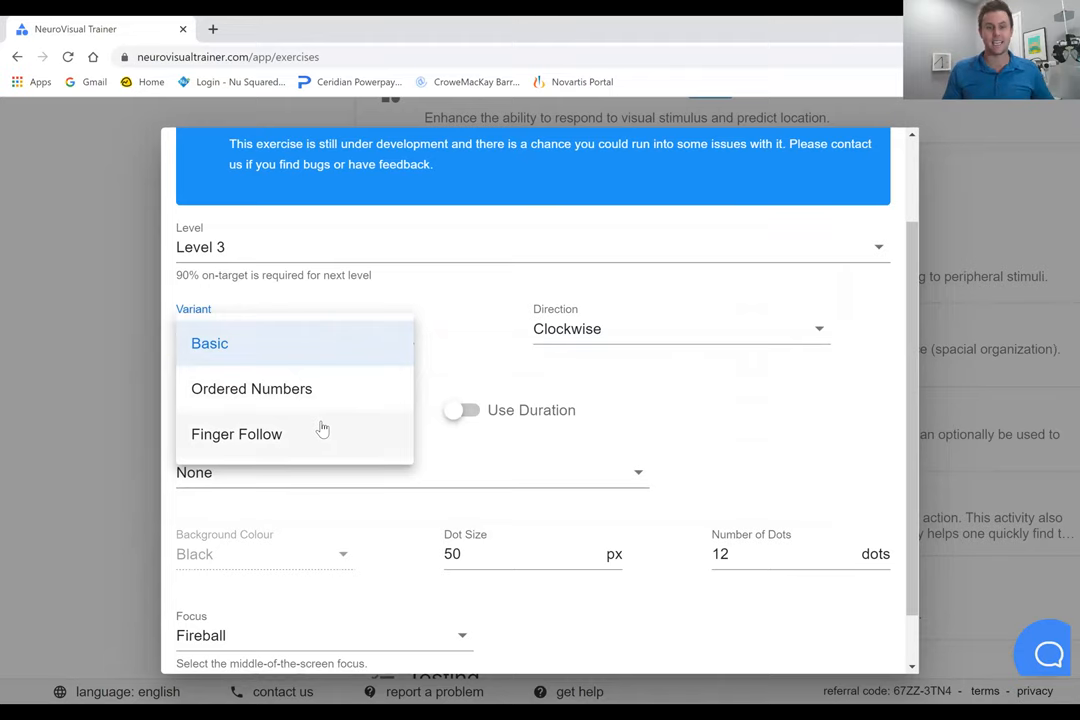
pyautogui.moveTo(484, 352)
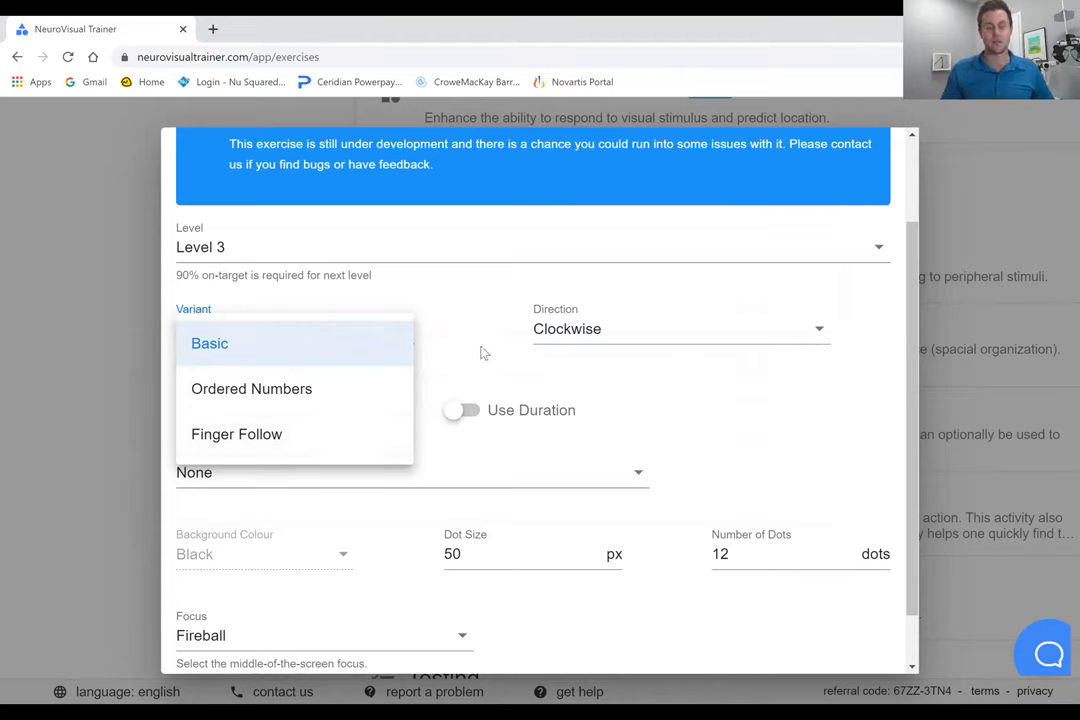
# Step: Keep the rotation Clockwise and set Anaglyph Glasses to Random
pyautogui.click(680, 328)
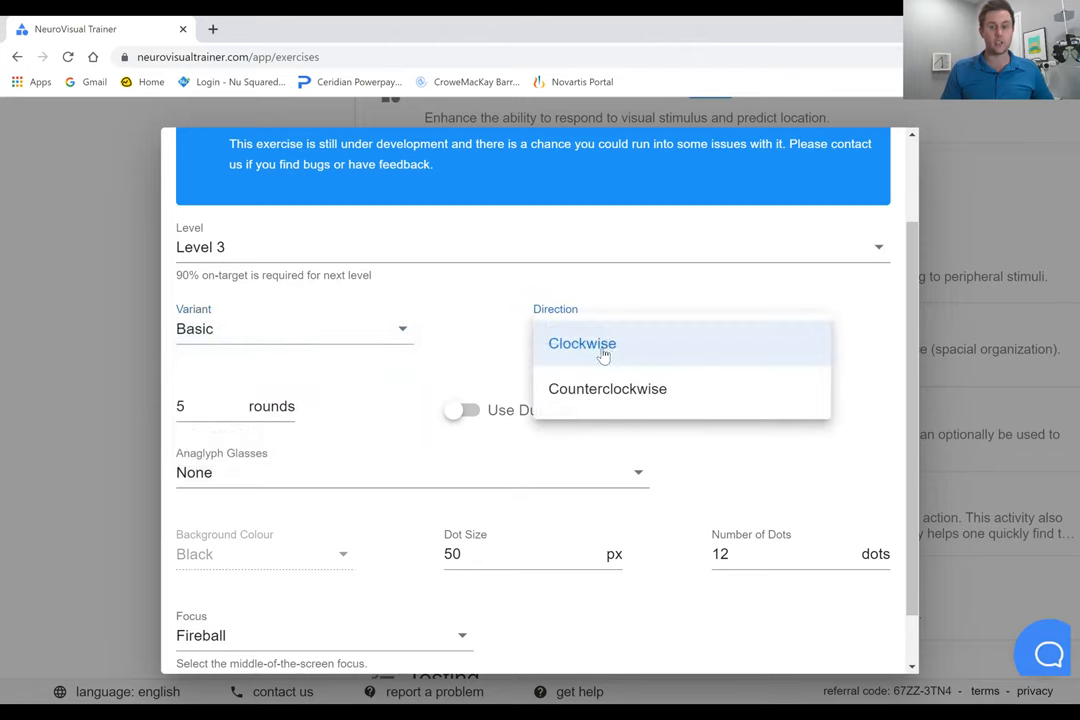
pyautogui.click(582, 344)
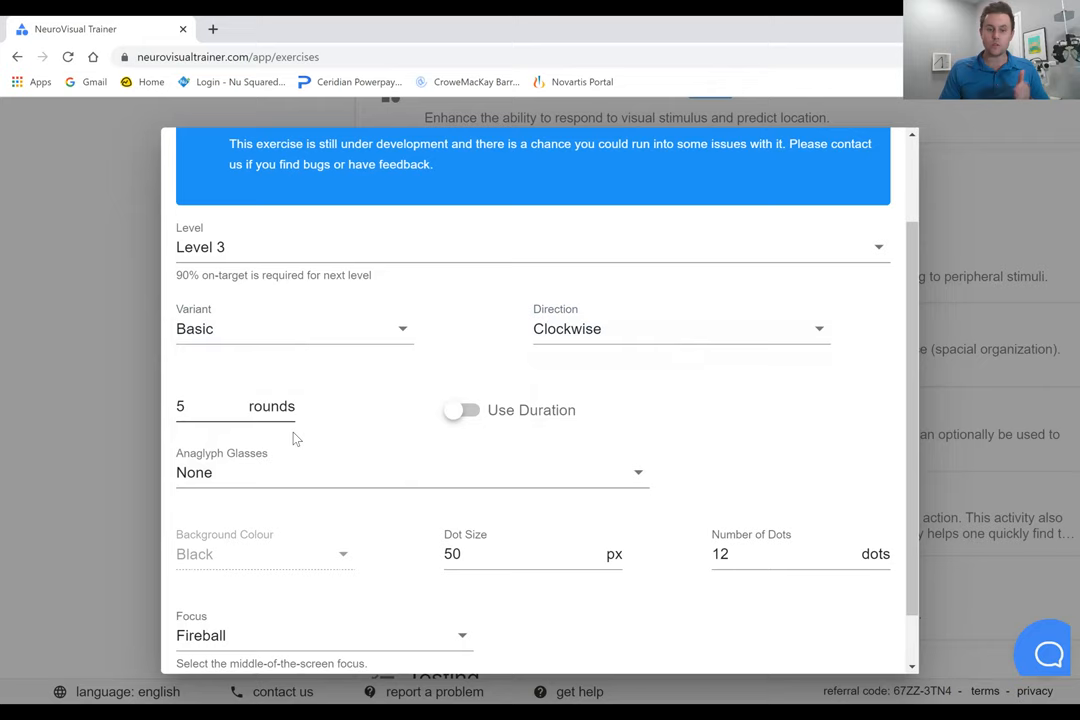
pyautogui.moveTo(474, 428)
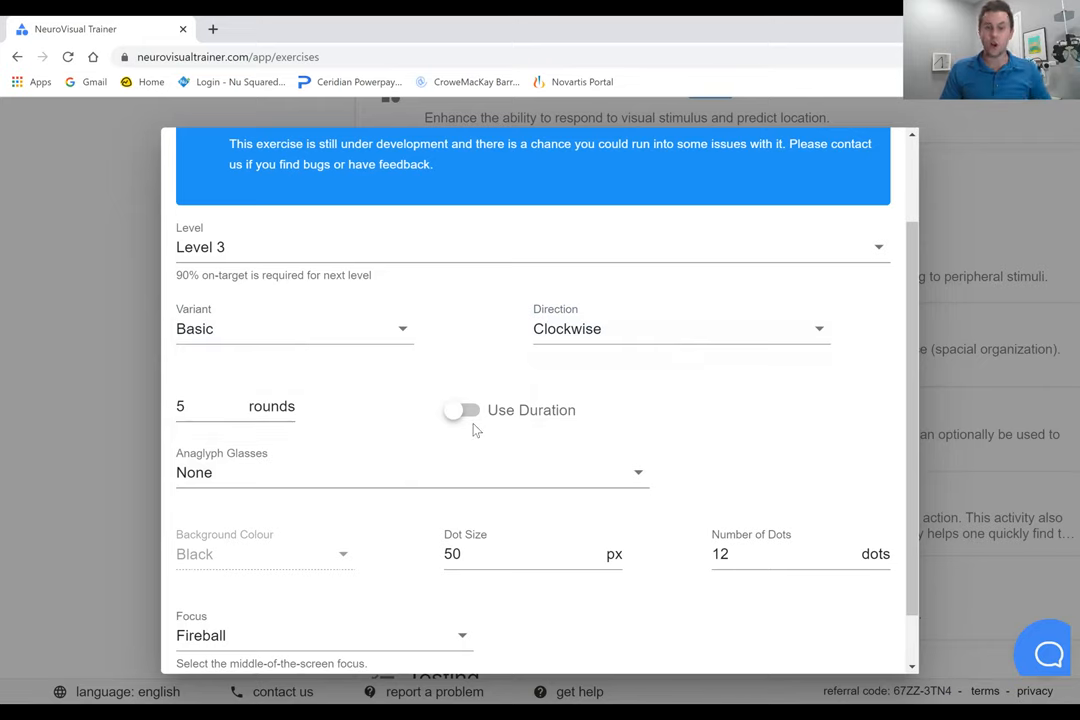
pyautogui.moveTo(338, 480)
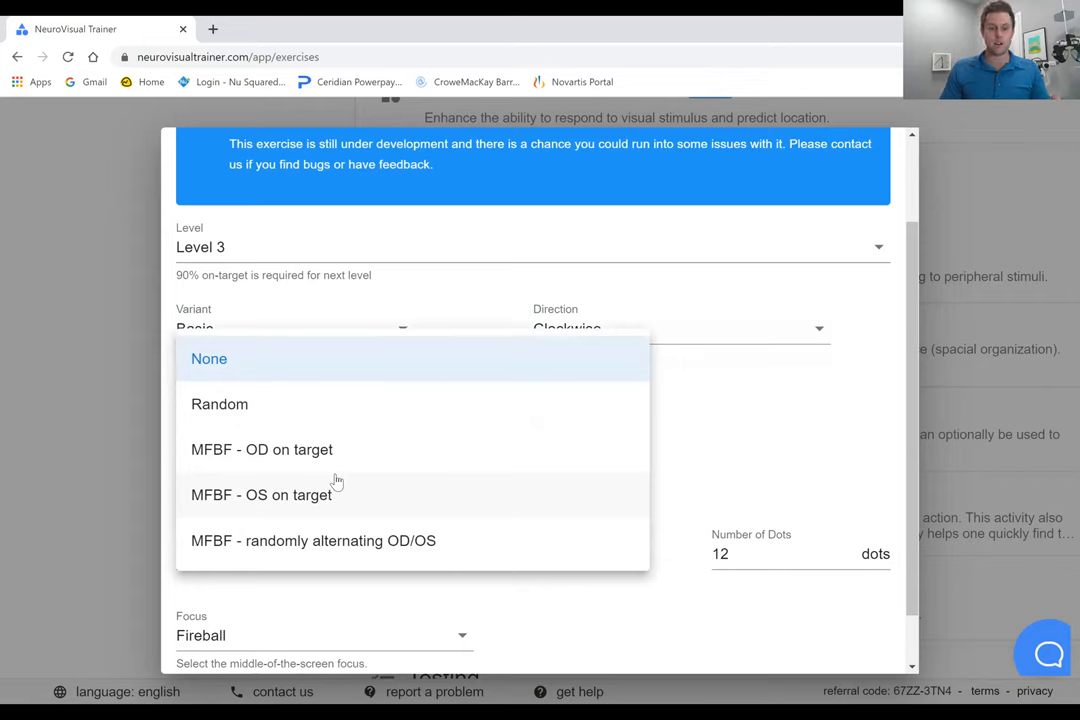
pyautogui.moveTo(332, 416)
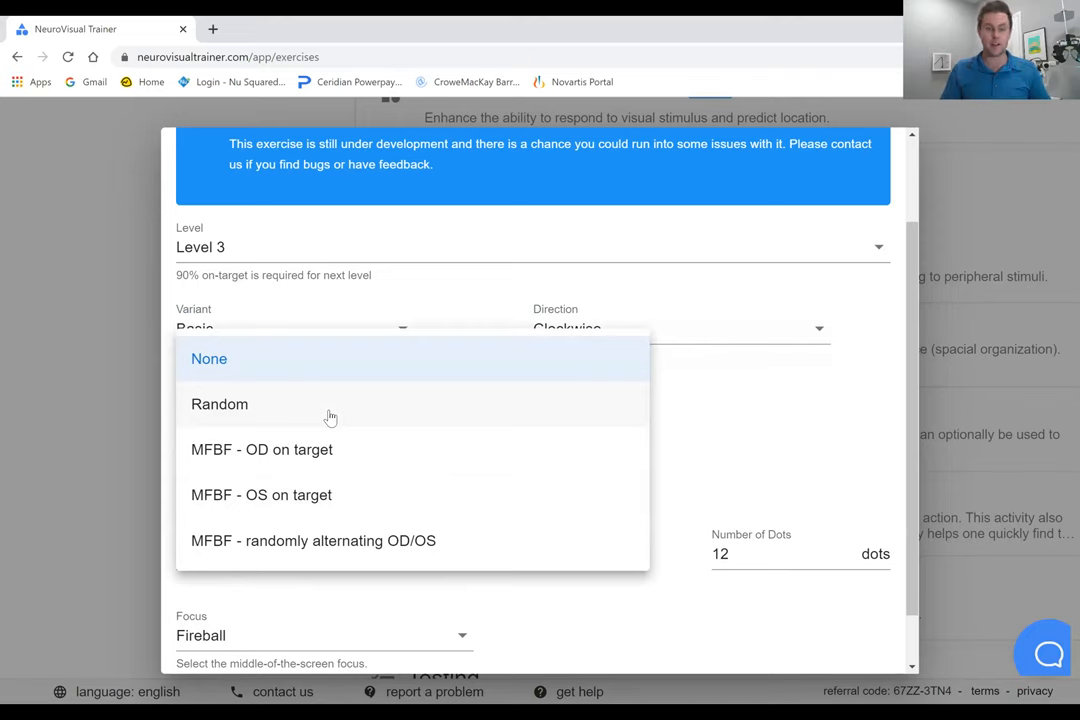
pyautogui.moveTo(334, 448)
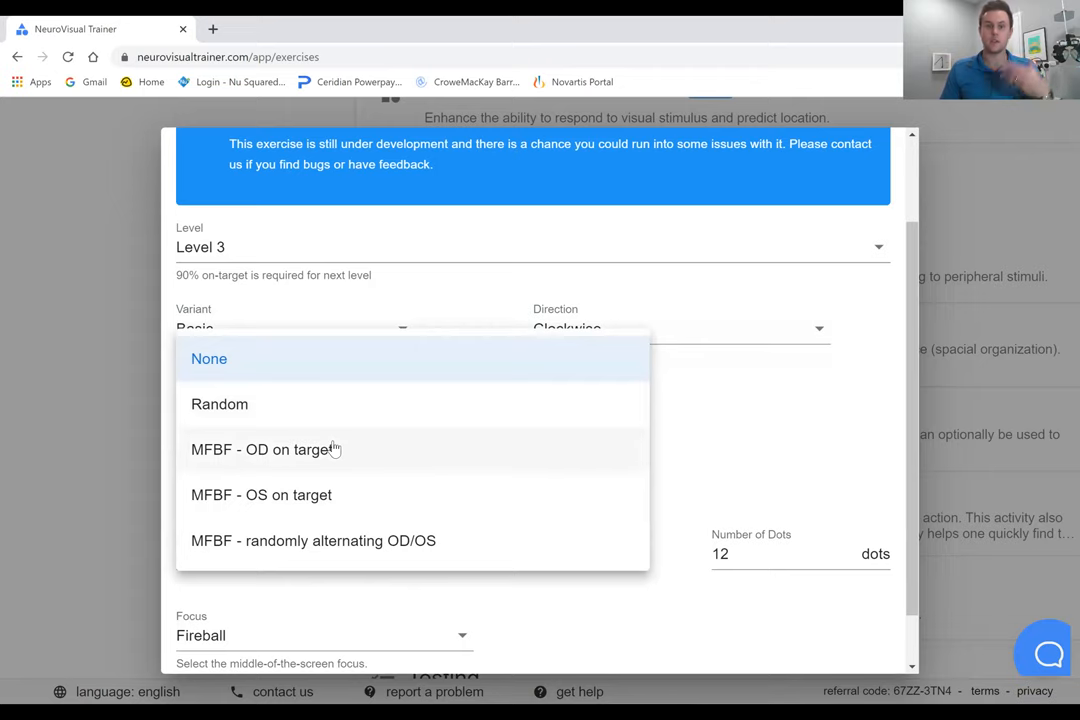
pyautogui.moveTo(384, 546)
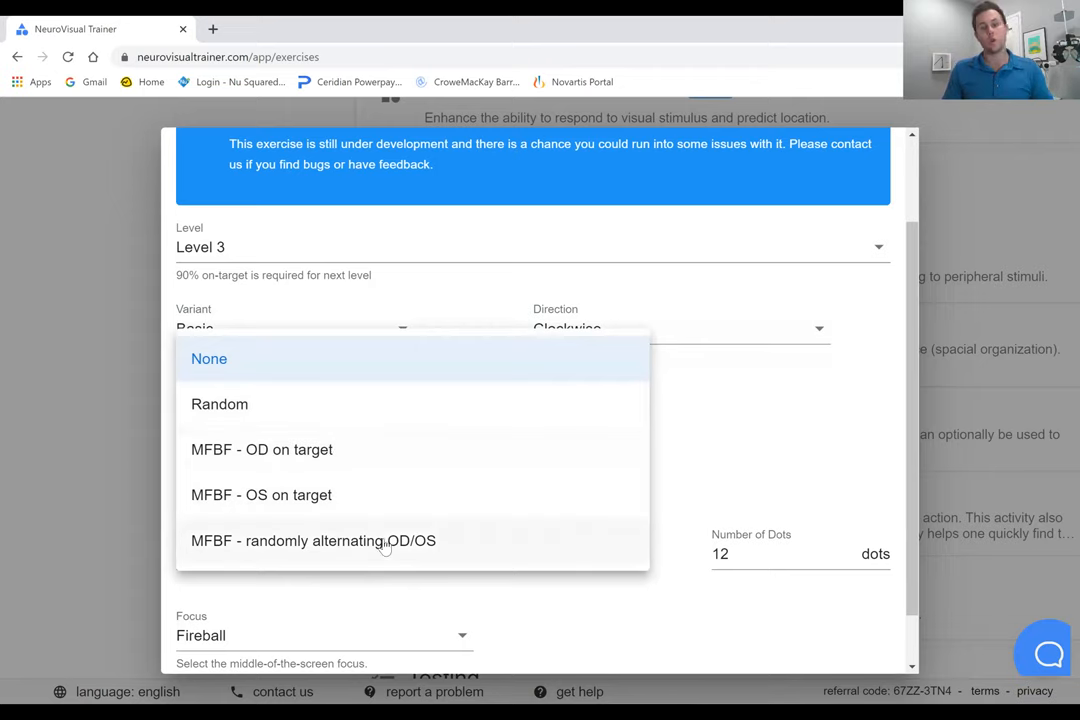
pyautogui.moveTo(344, 424)
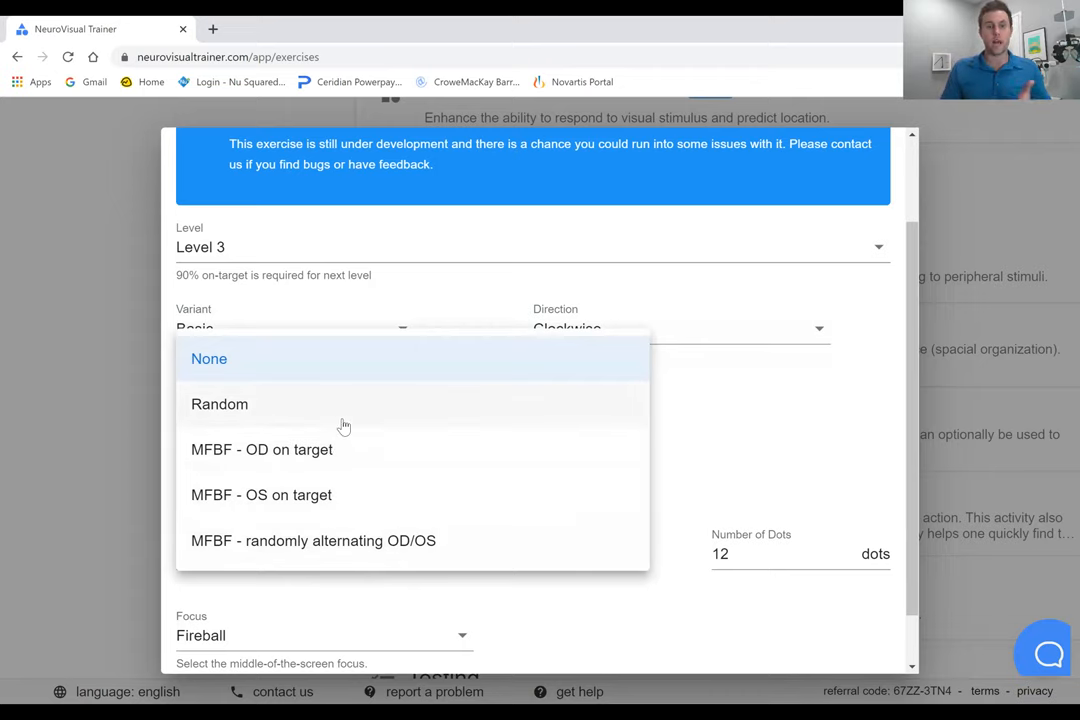
pyautogui.click(220, 404)
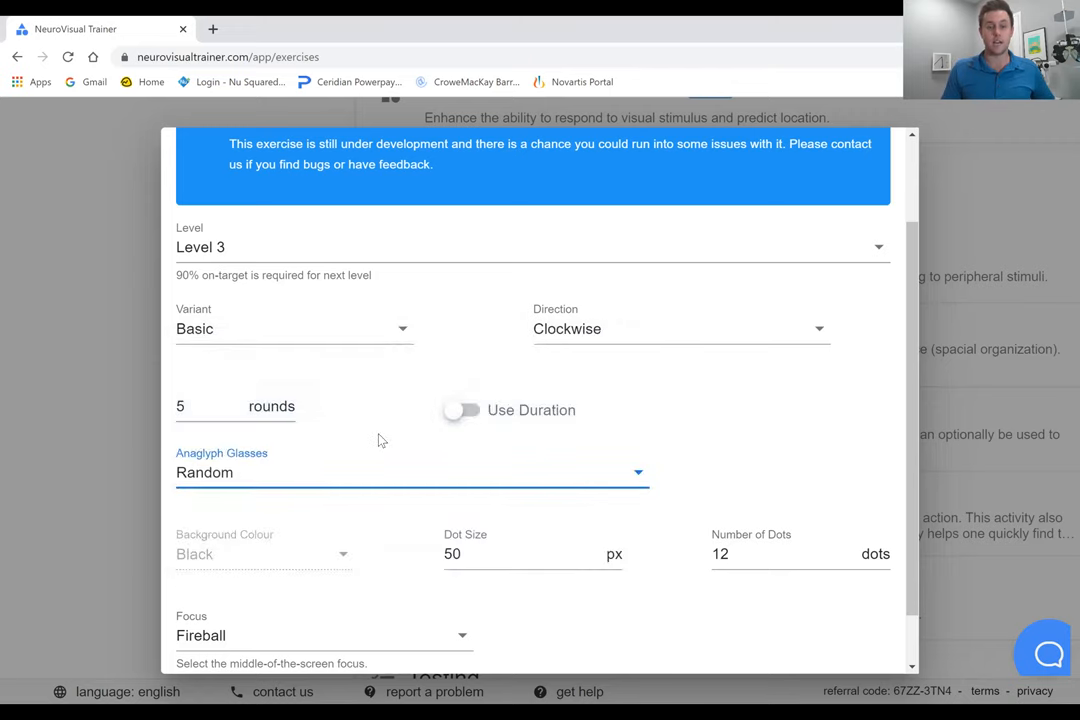
pyautogui.scroll(-3)
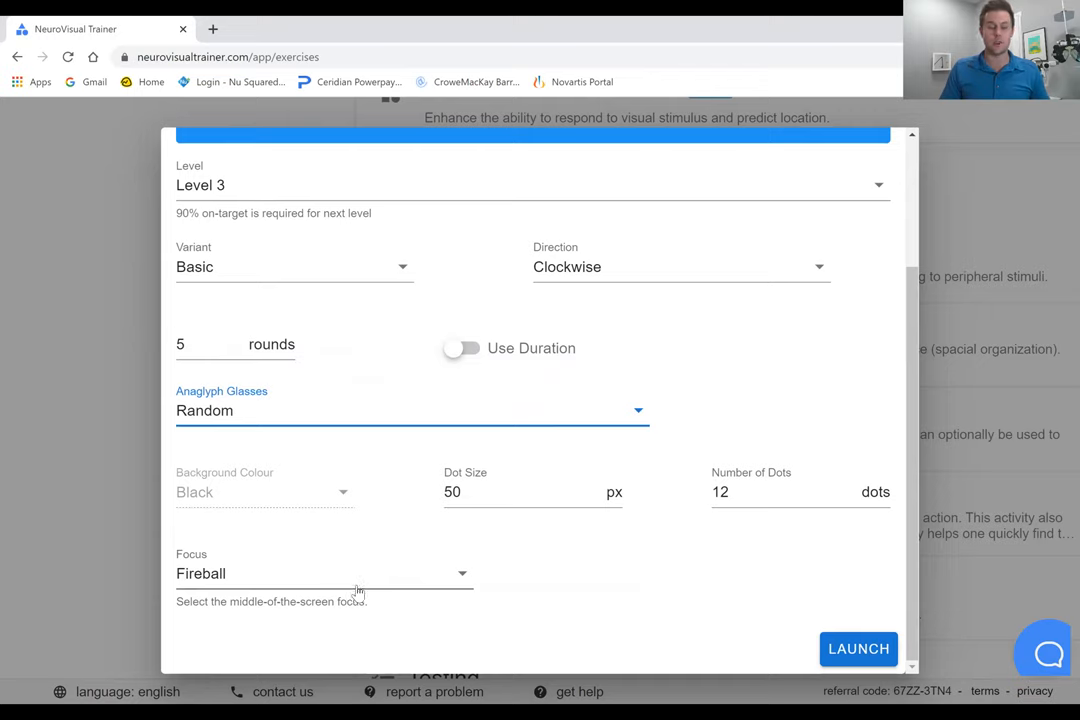
# Step: Keep Fireball as the central focus and launch the Basic Rotator exercise
pyautogui.click(324, 574)
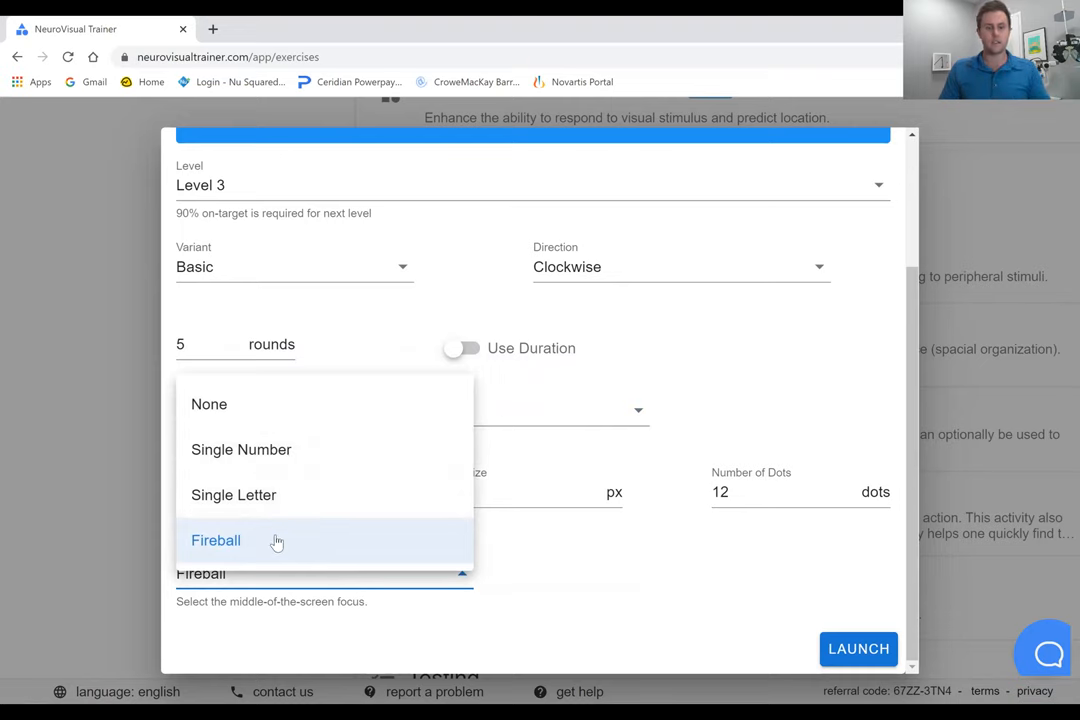
pyautogui.click(216, 540)
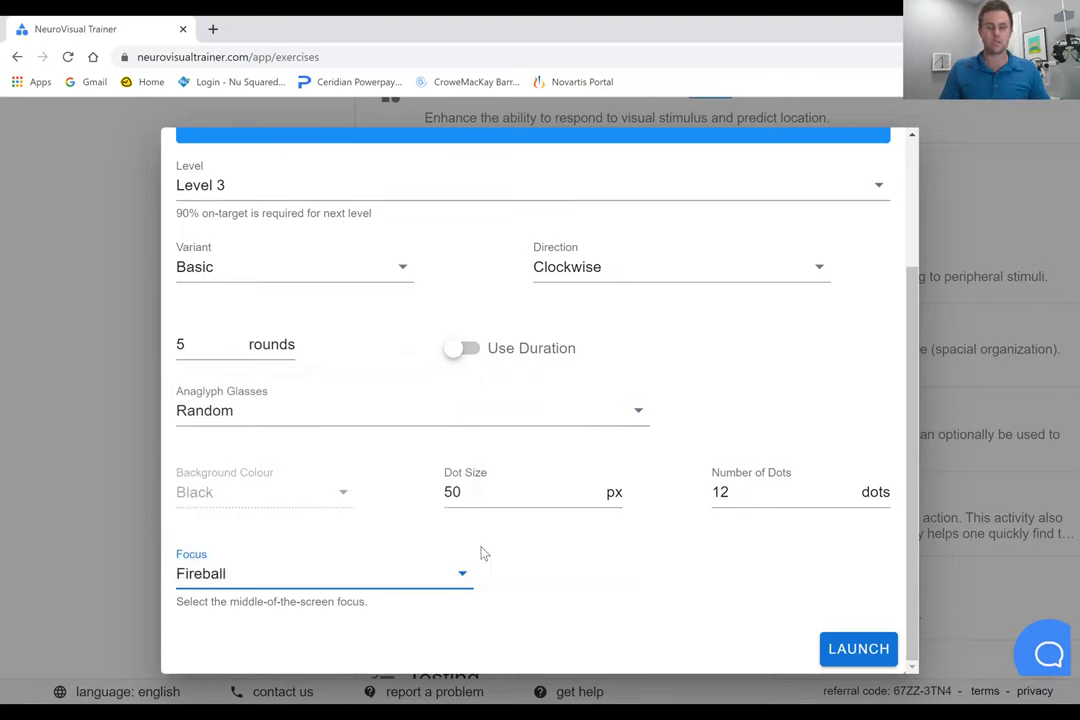
pyautogui.moveTo(492, 384)
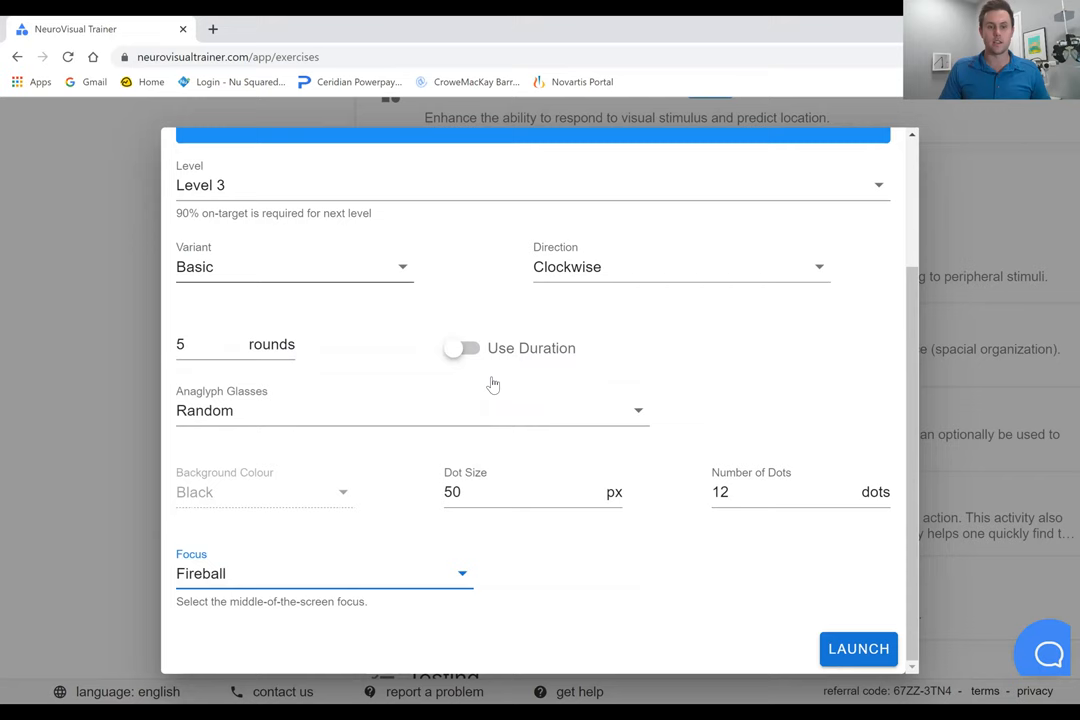
pyautogui.click(858, 648)
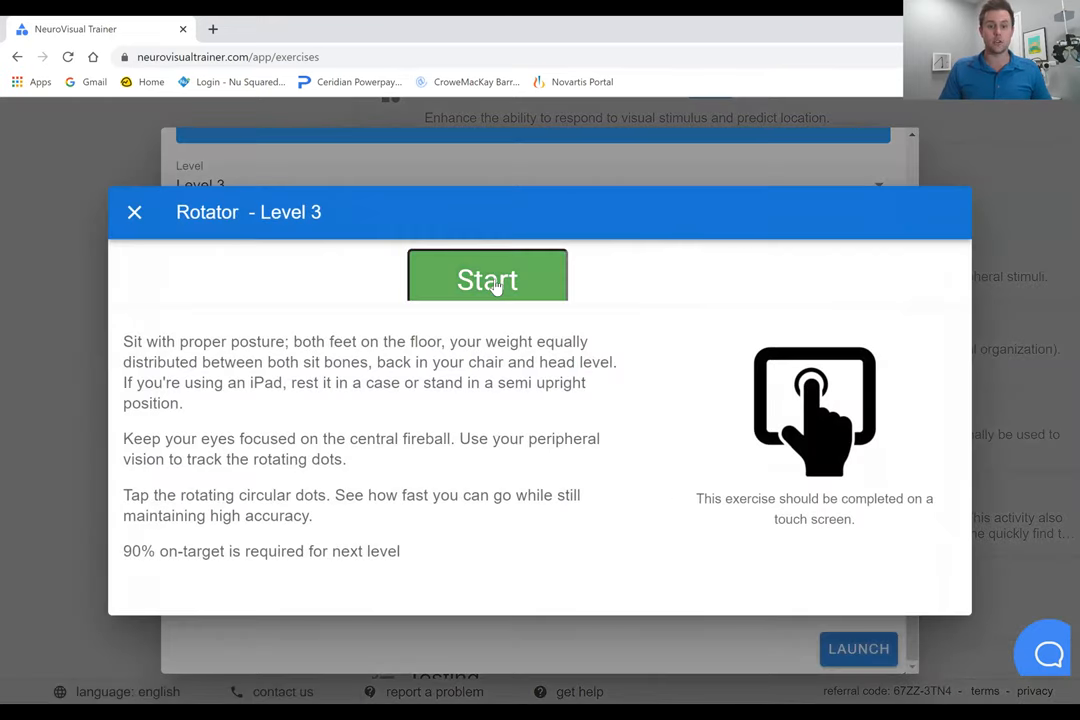
# Step: Start the Basic Rotator exercise from its Start screen
pyautogui.click(488, 276)
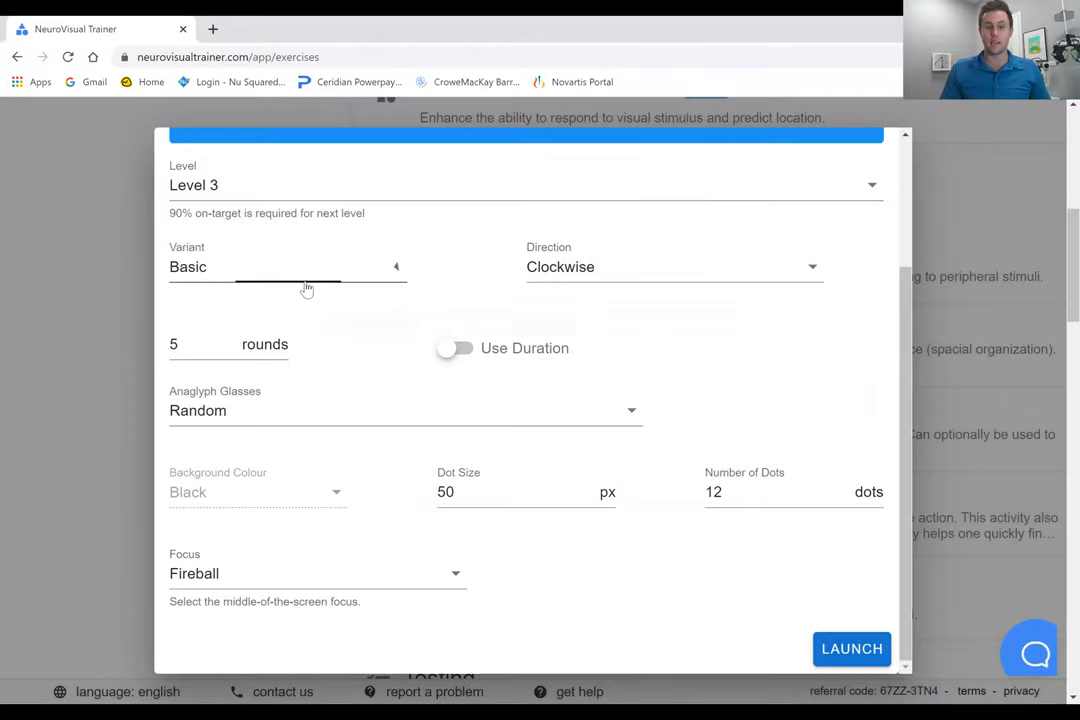
# Step: Switch the variant to Ordered Numbers, launch it and start the numbered-dots exercise
pyautogui.click(288, 266)
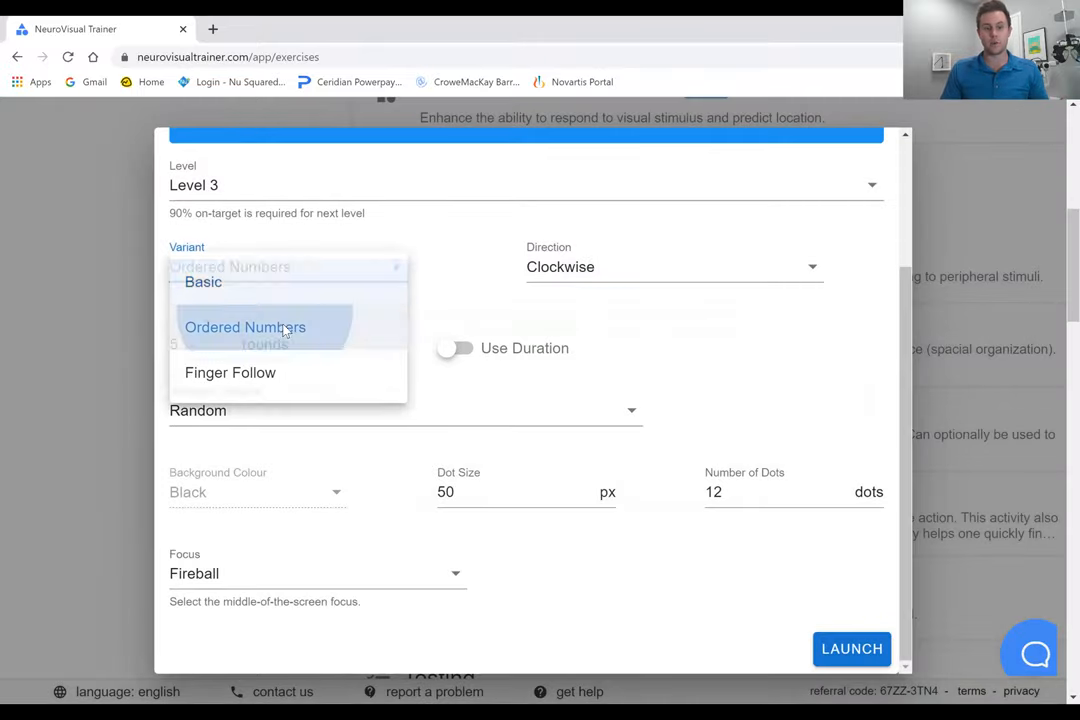
pyautogui.click(852, 648)
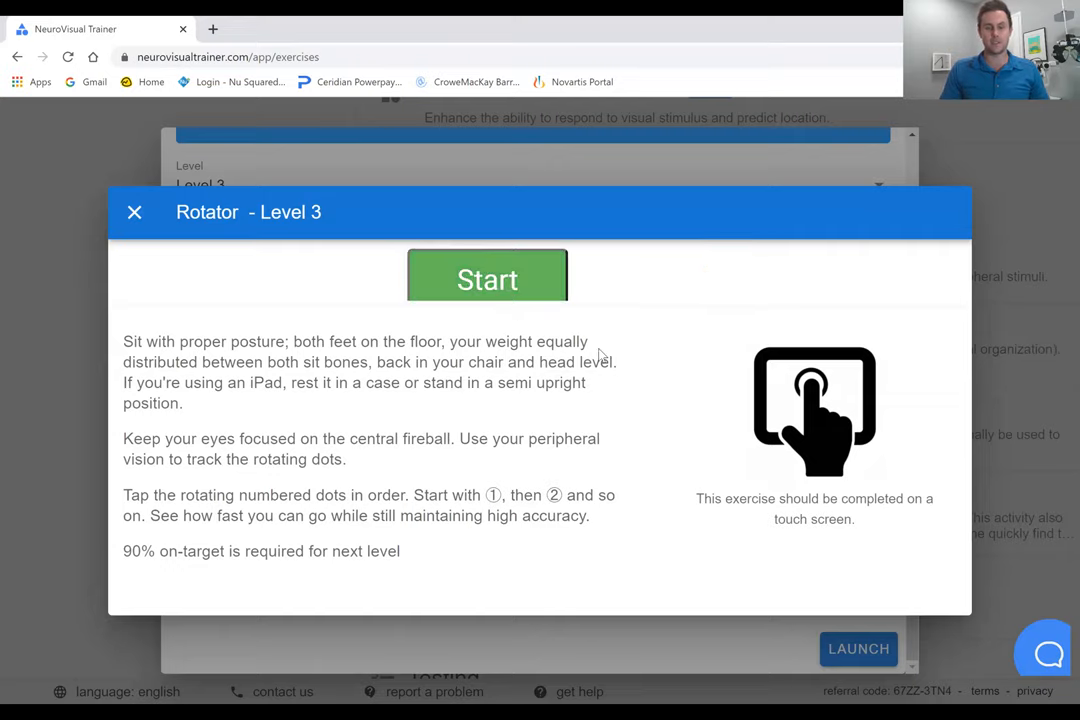
pyautogui.click(488, 276)
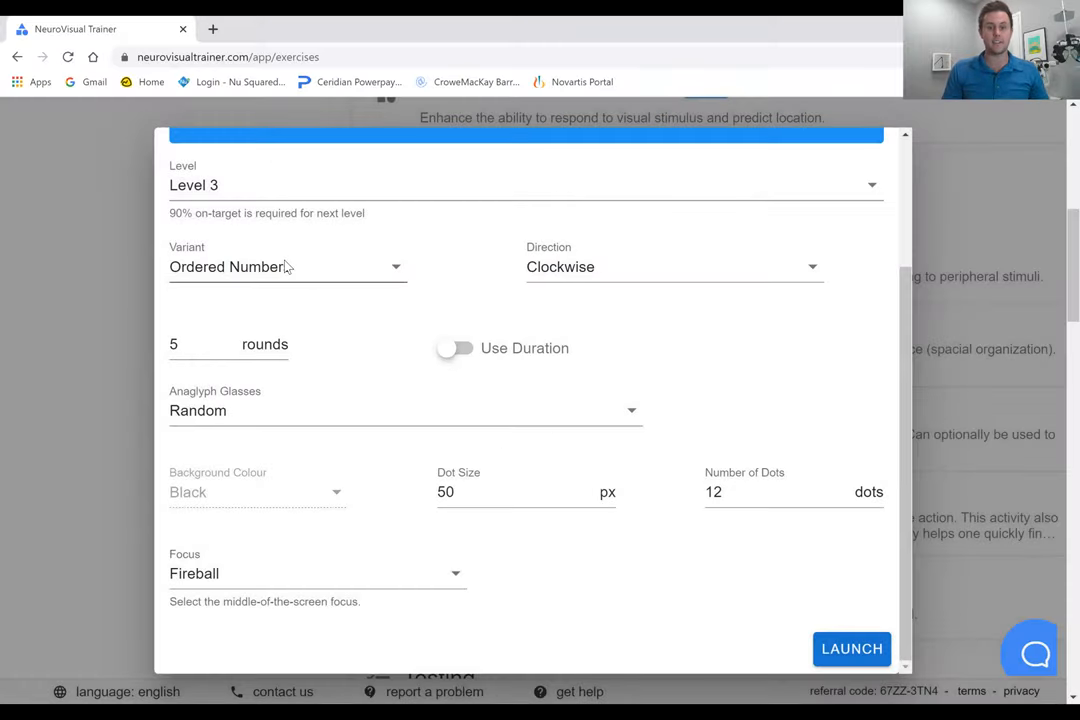
# Step: Switch the variant to Finger Follow, launch it and start the exercise
pyautogui.click(288, 266)
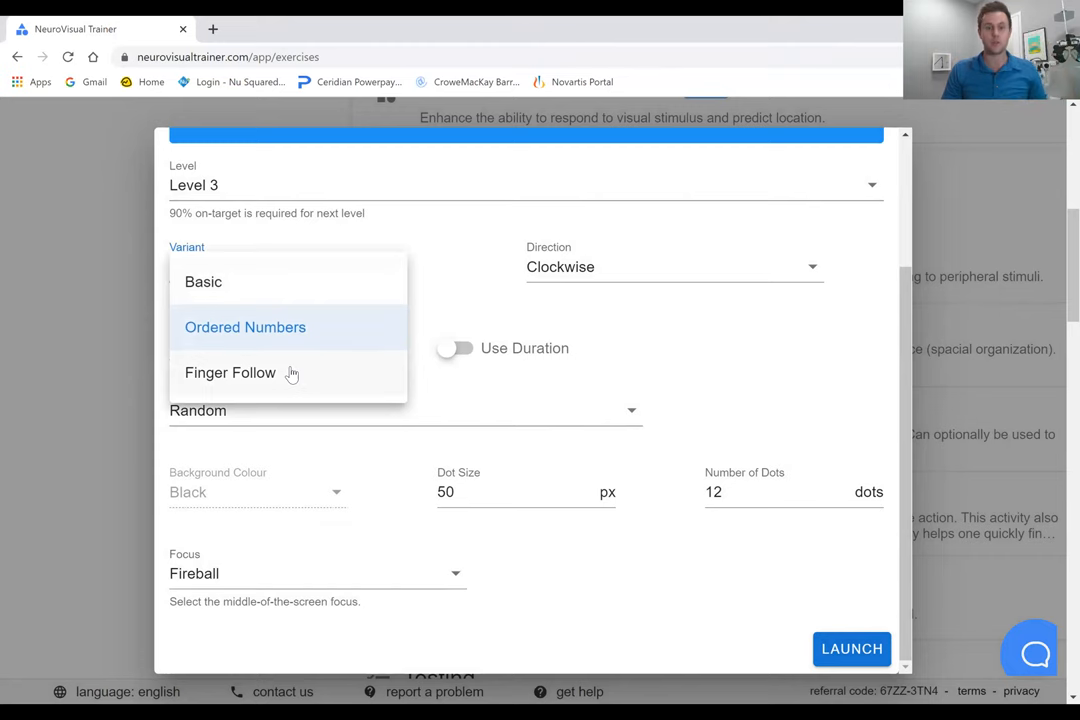
pyautogui.click(852, 648)
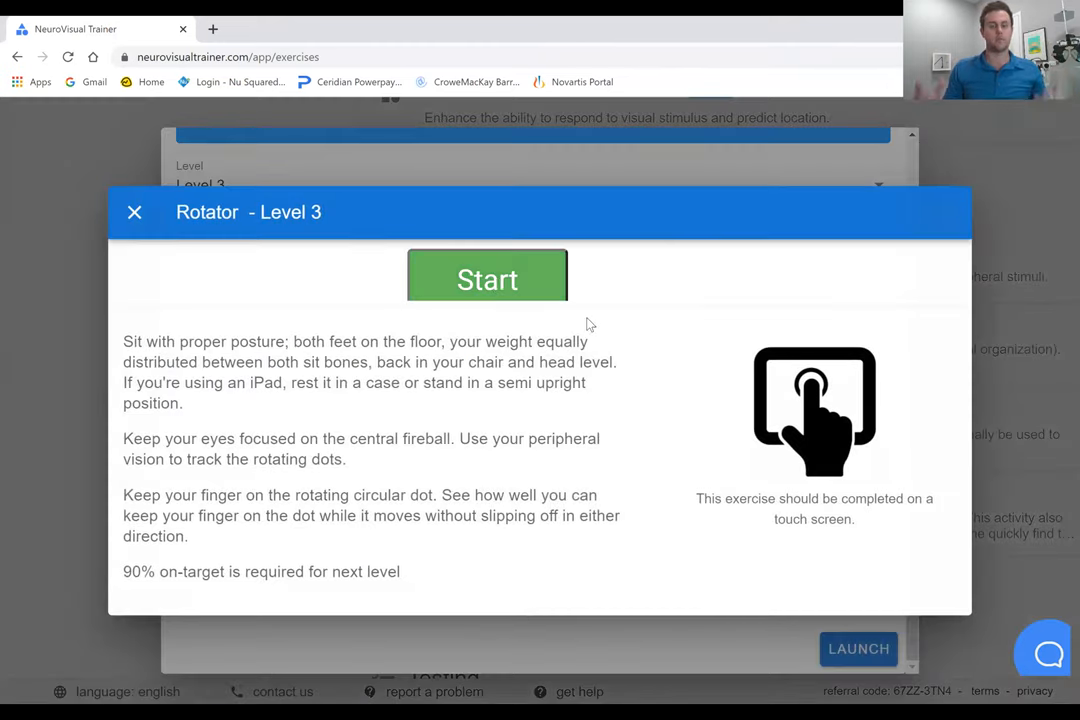
pyautogui.click(488, 276)
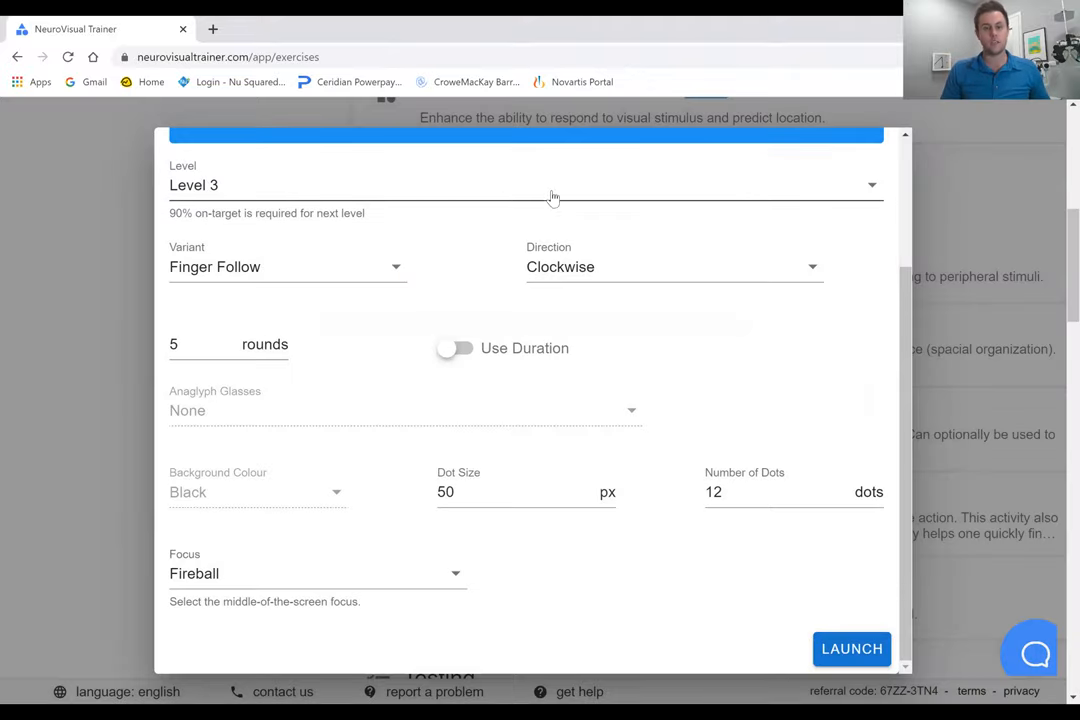
pyautogui.moveTo(658, 68)
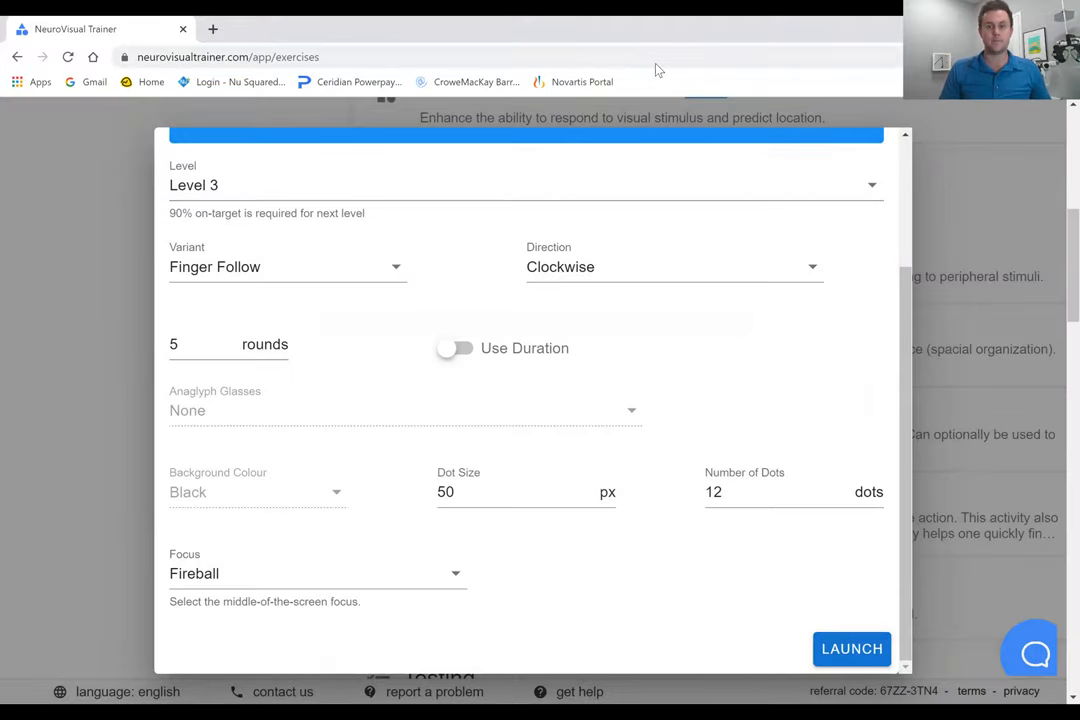